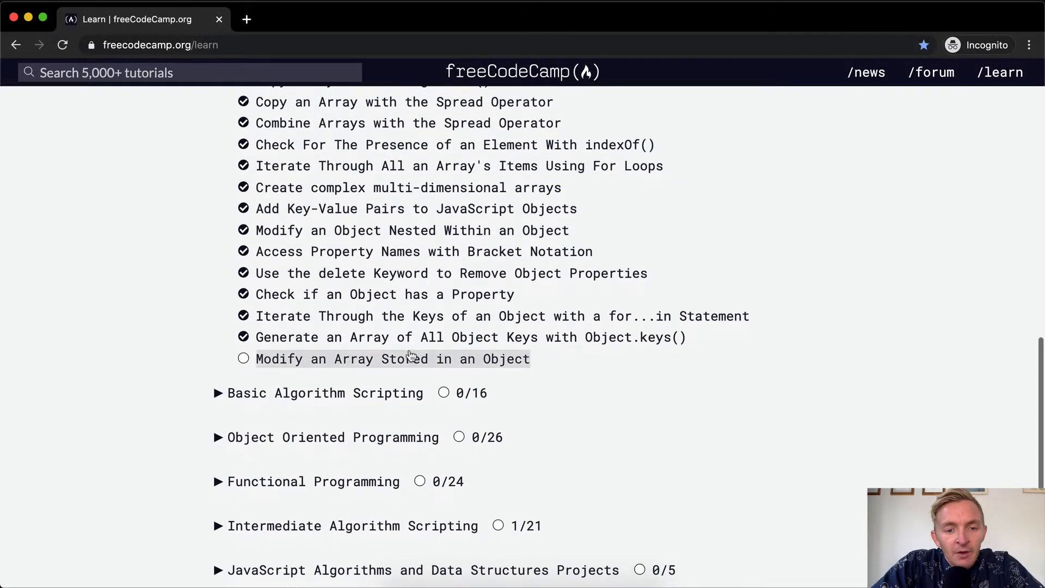
Step: Open the 'Modify an Array Stored in an Object' challenge in Basic Data Structures
{"action": "left_click", "coordinate": [391, 358]}
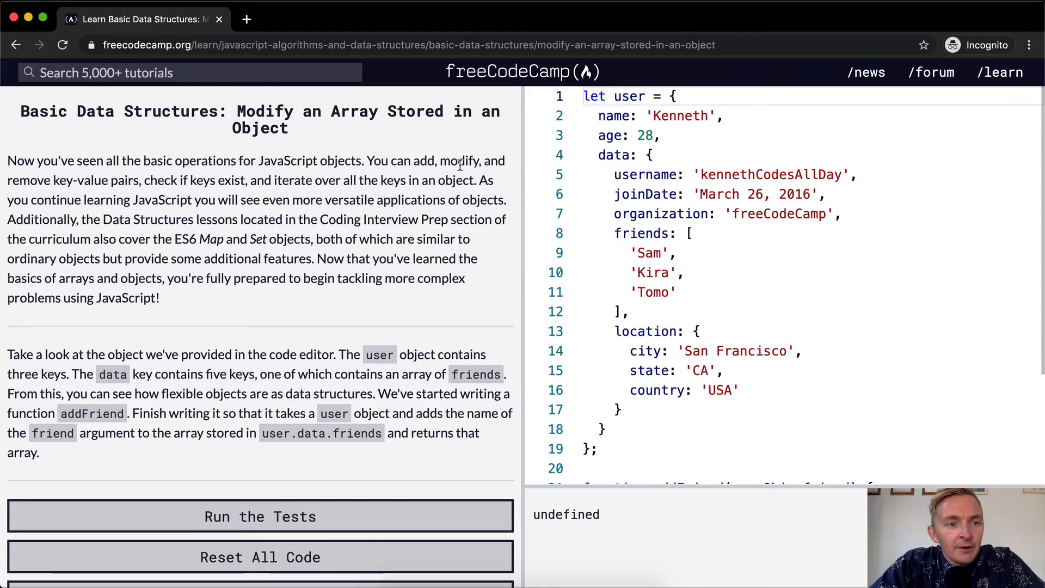
{"action": "mouse_move", "coordinate": [174, 192]}
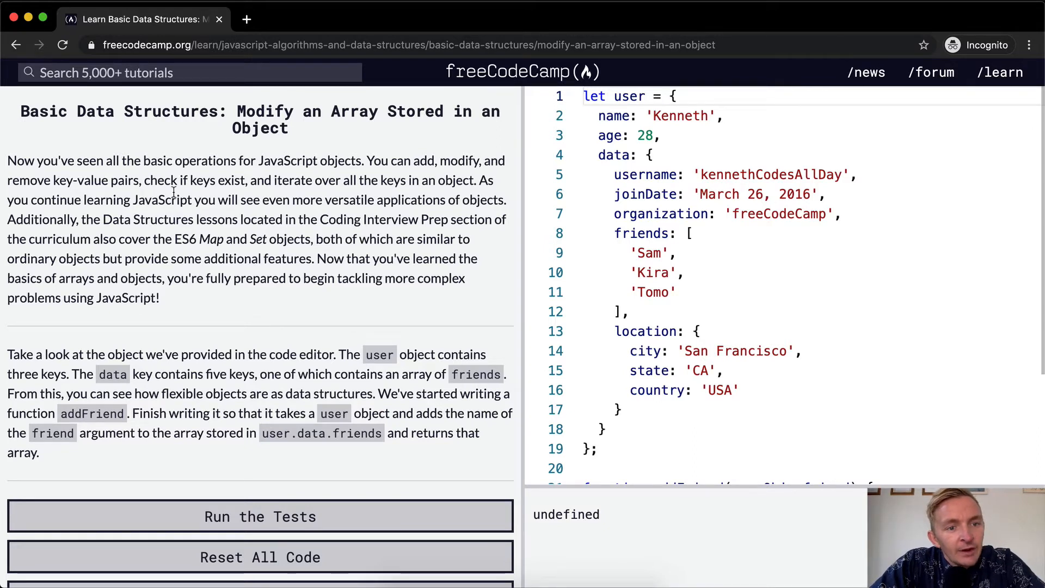
{"action": "mouse_move", "coordinate": [402, 194]}
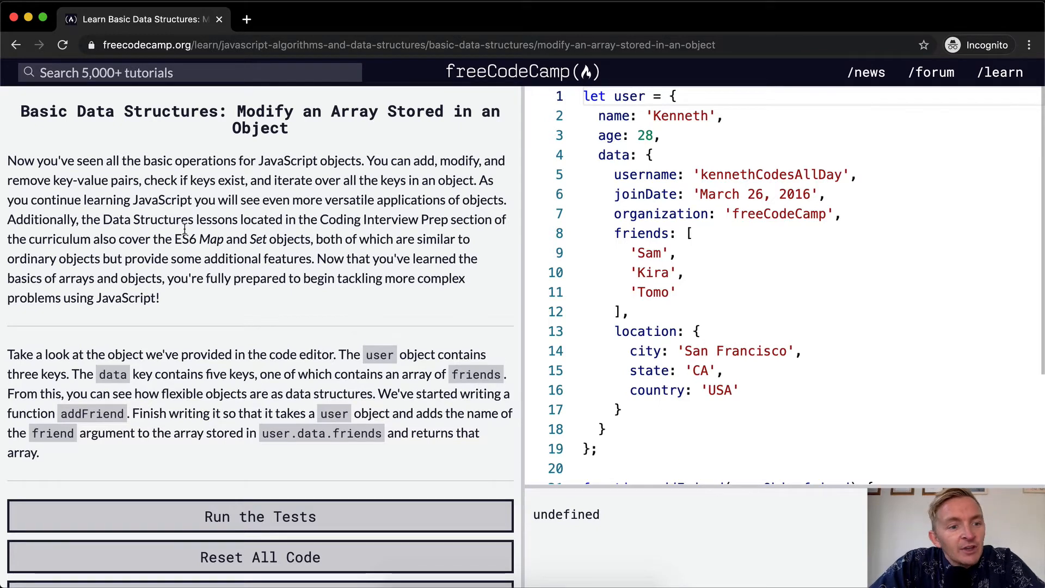
{"action": "mouse_move", "coordinate": [203, 239]}
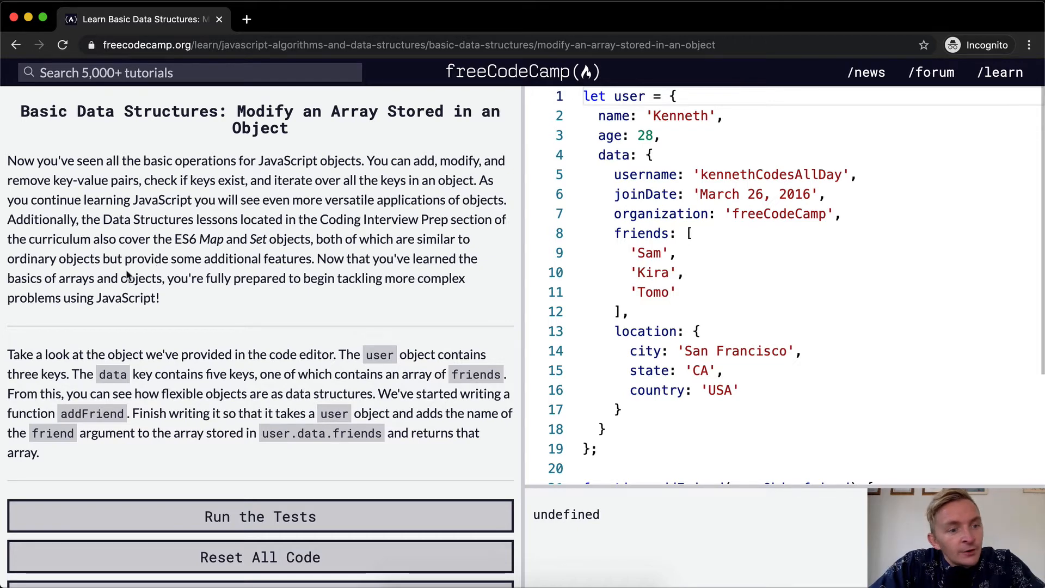
{"action": "mouse_move", "coordinate": [197, 282]}
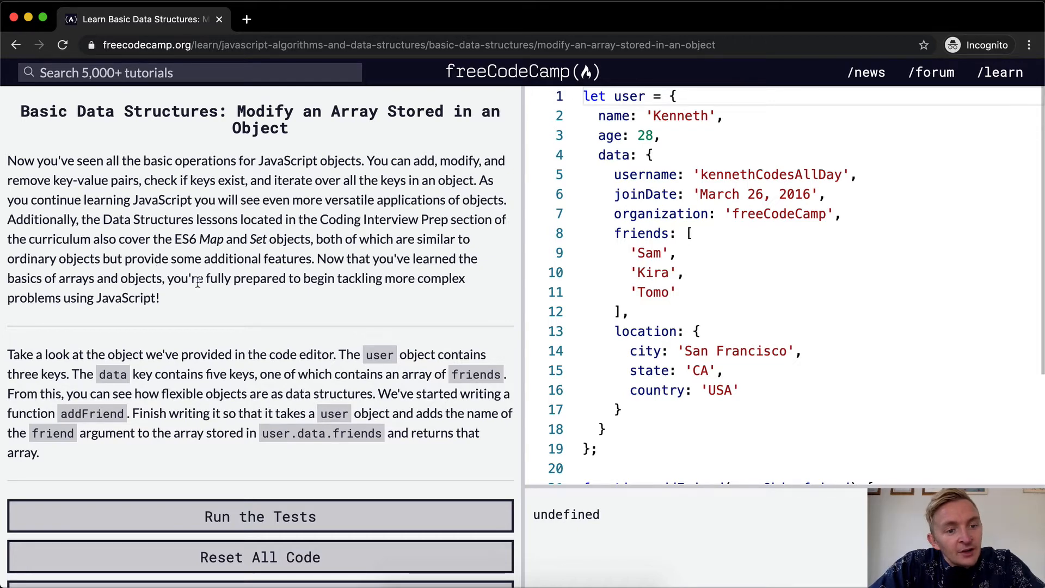
{"action": "mouse_move", "coordinate": [352, 283]}
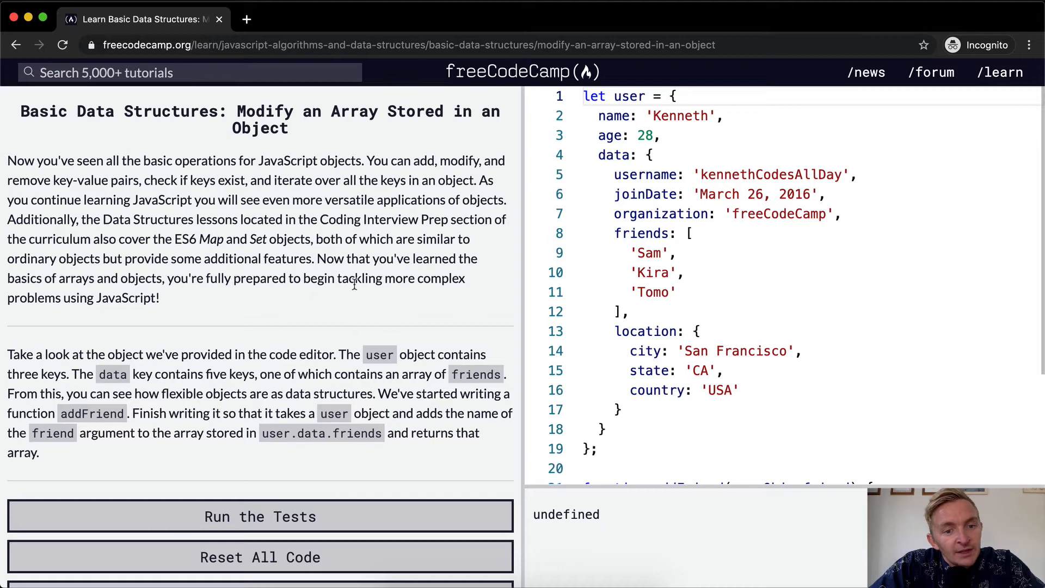
{"action": "mouse_move", "coordinate": [229, 298]}
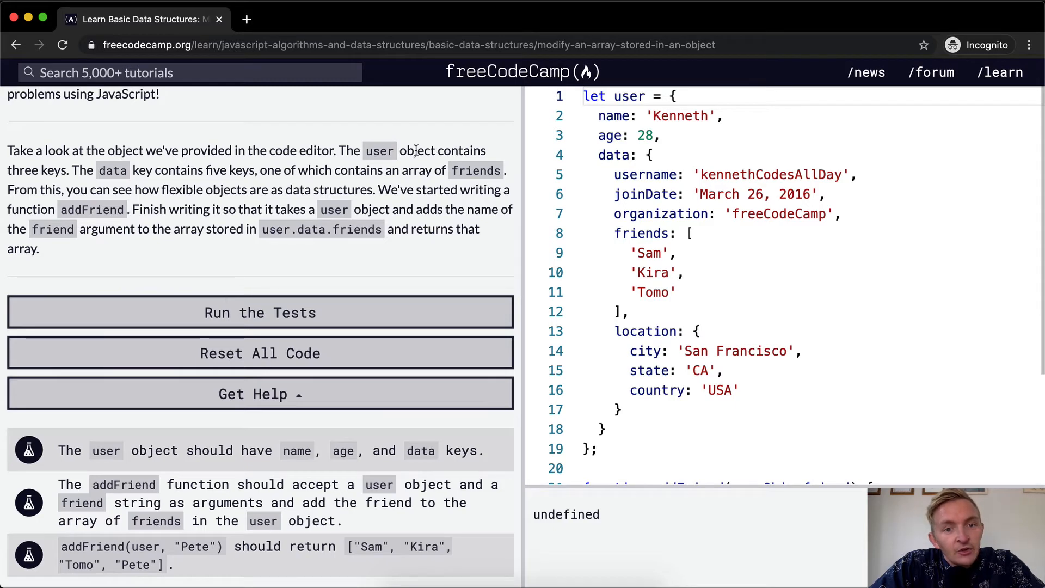
{"action": "mouse_move", "coordinate": [132, 184]}
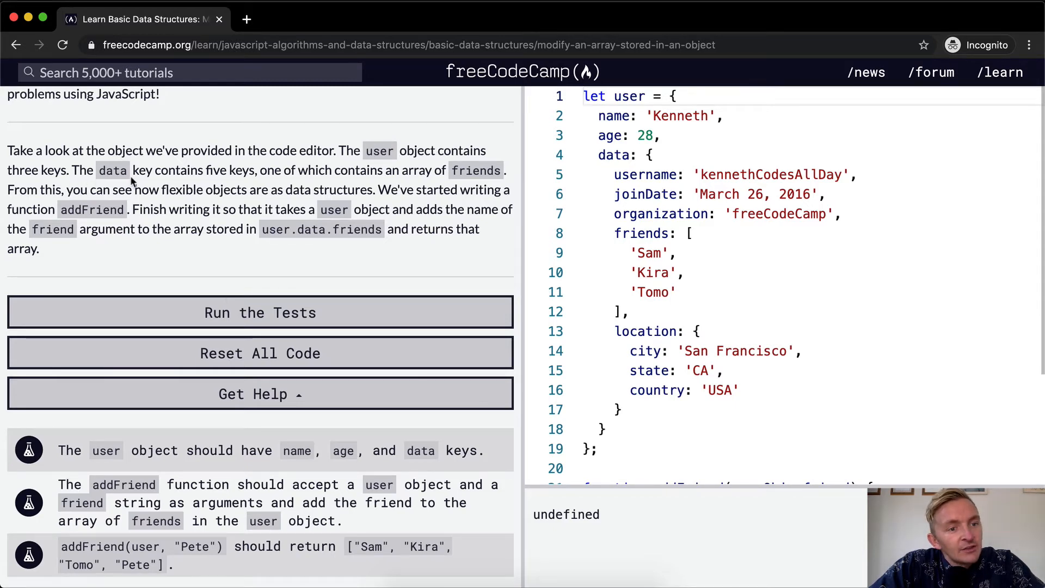
{"action": "mouse_move", "coordinate": [263, 170]}
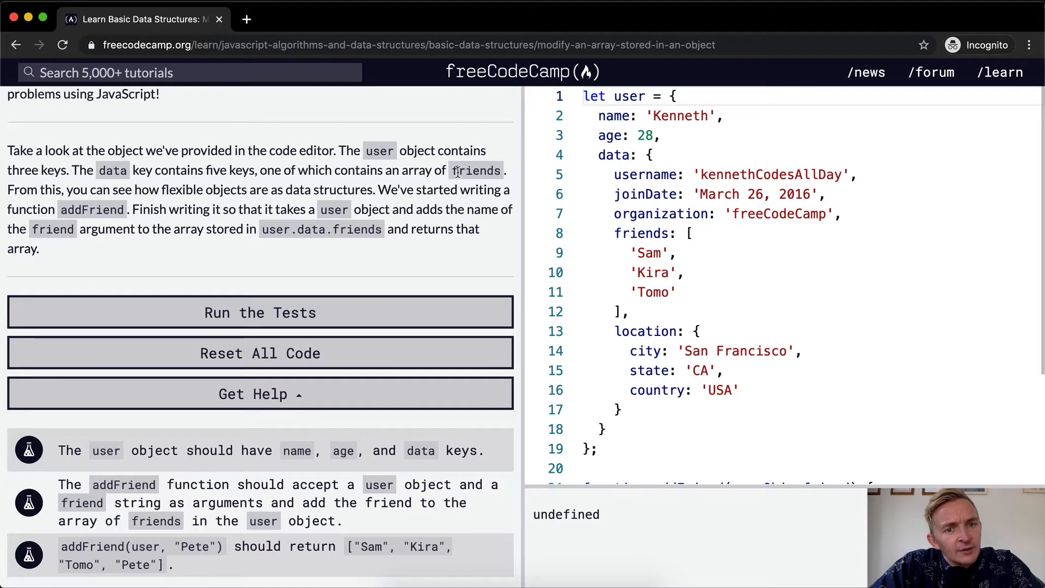
{"action": "mouse_move", "coordinate": [172, 193]}
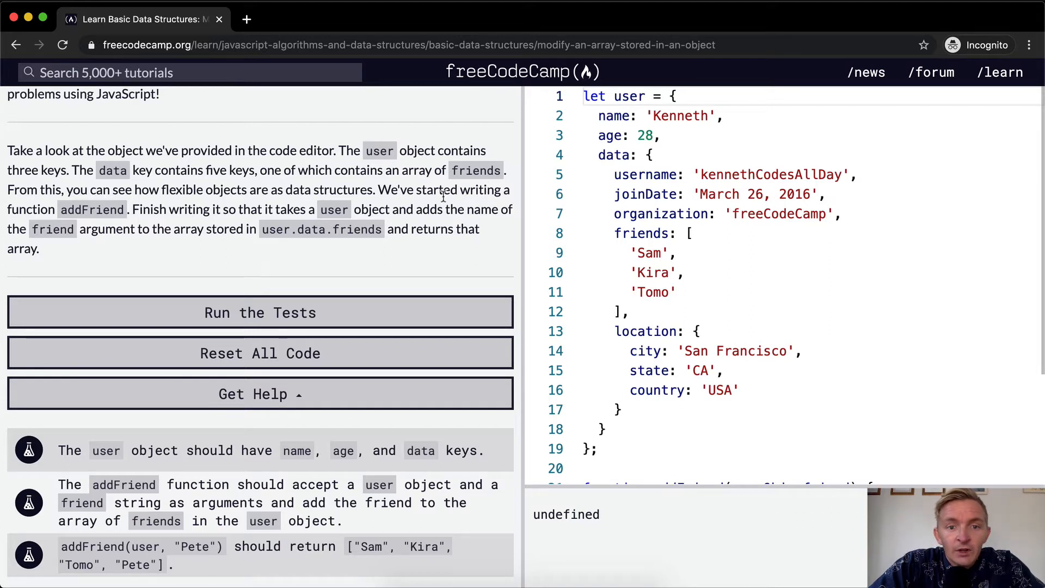
{"action": "mouse_move", "coordinate": [129, 212]}
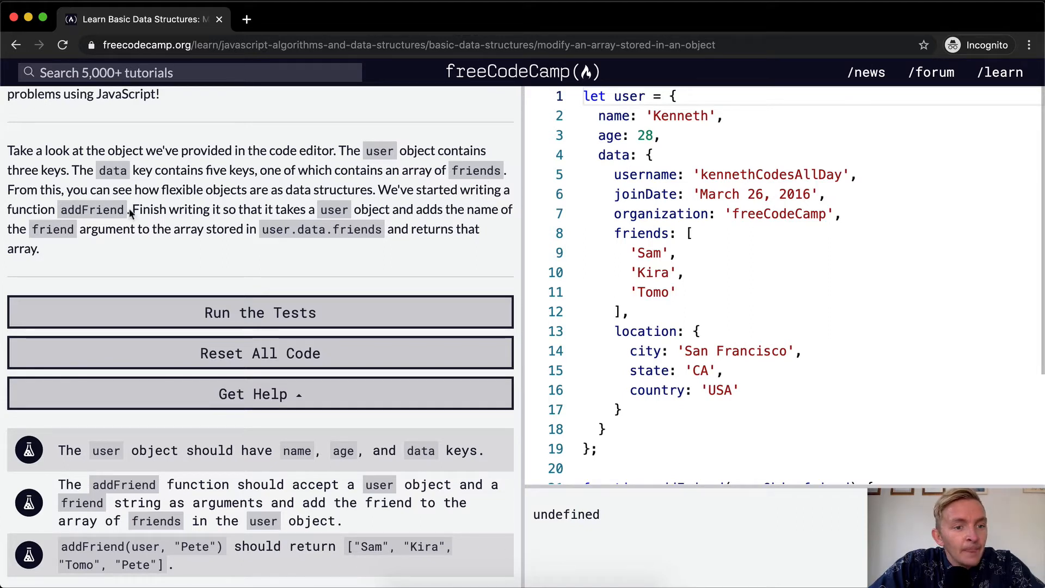
{"action": "mouse_move", "coordinate": [254, 205]}
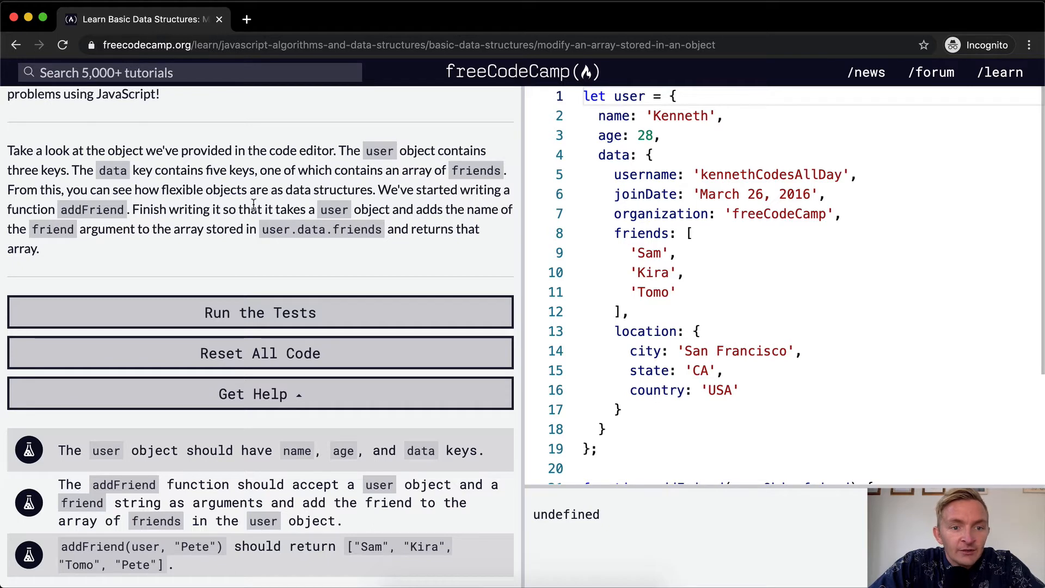
{"action": "mouse_move", "coordinate": [484, 209]}
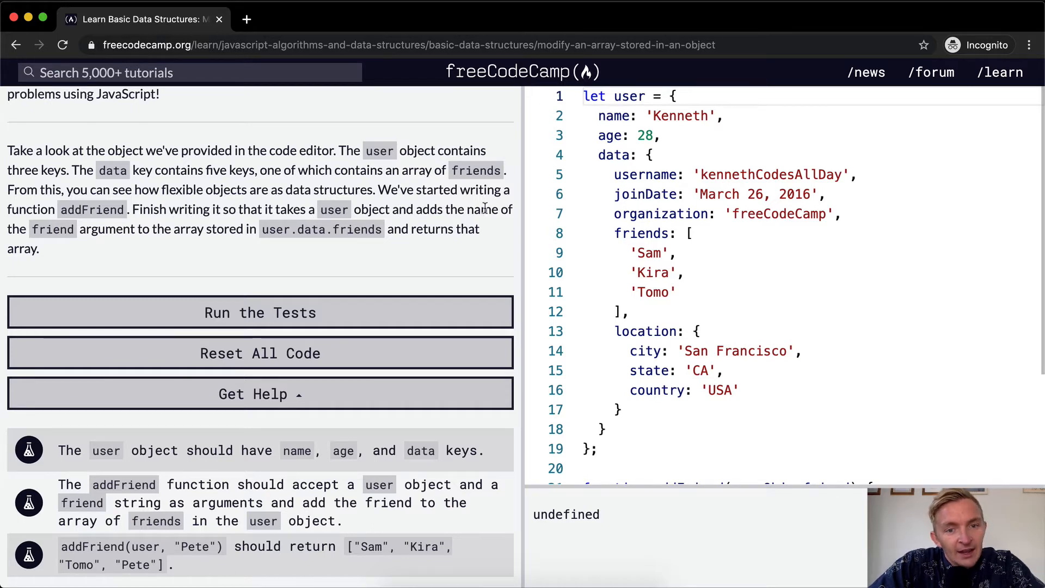
{"action": "mouse_move", "coordinate": [133, 245]}
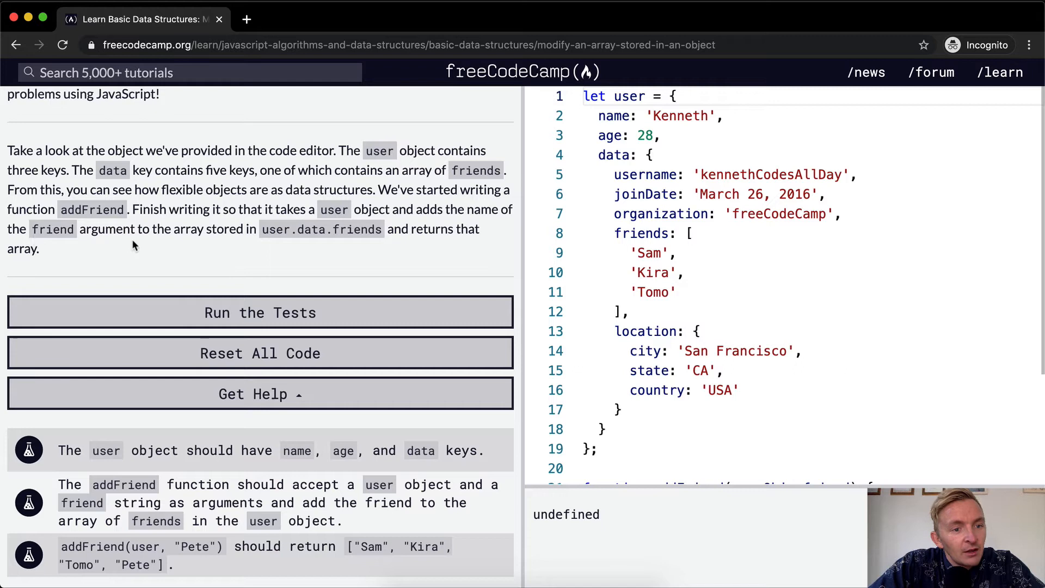
{"action": "mouse_move", "coordinate": [222, 232]}
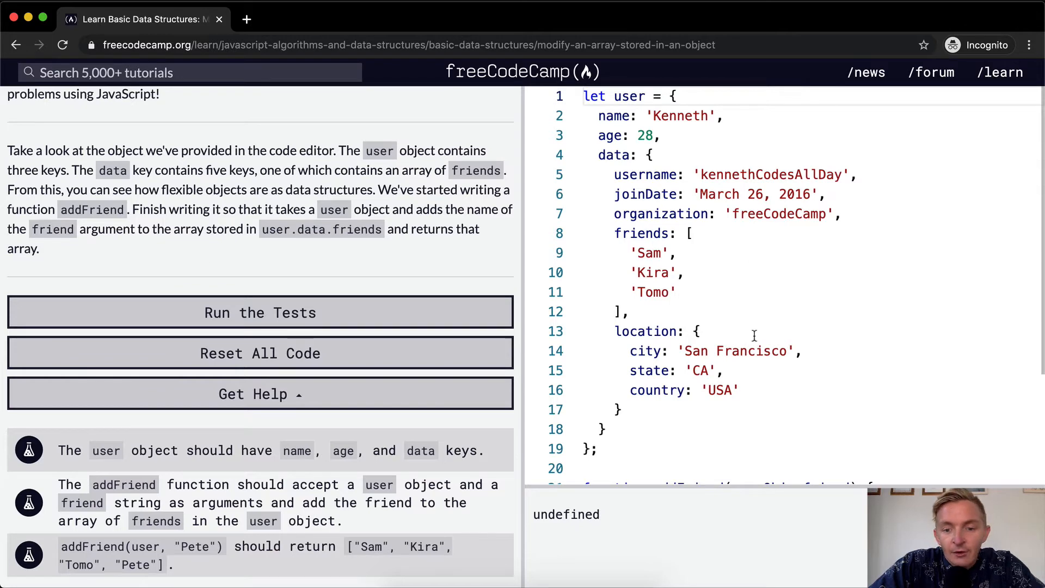
{"action": "scroll", "scroll_direction": "down", "scroll_amount": 3}
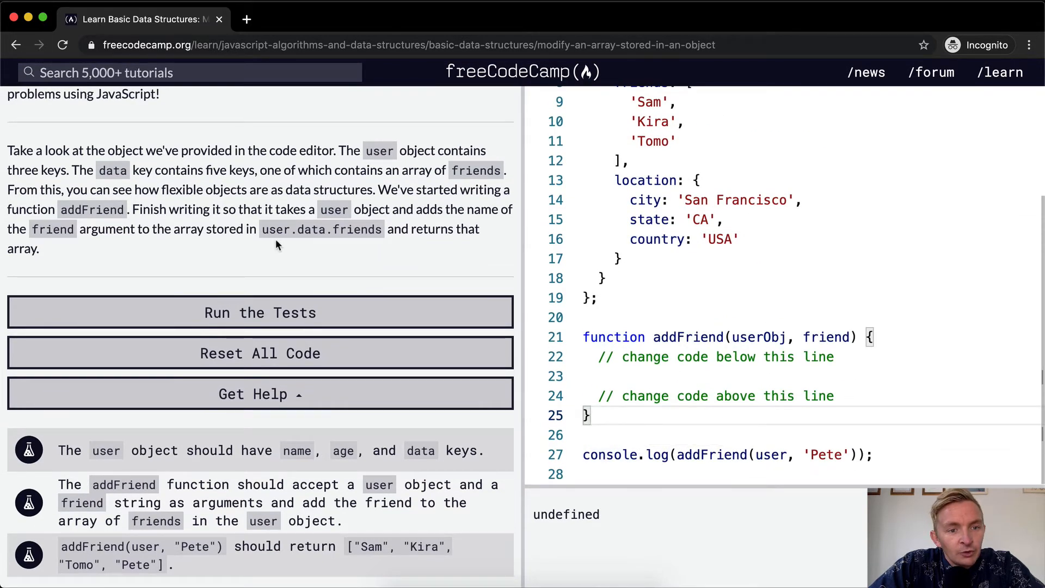
{"action": "mouse_move", "coordinate": [756, 336]}
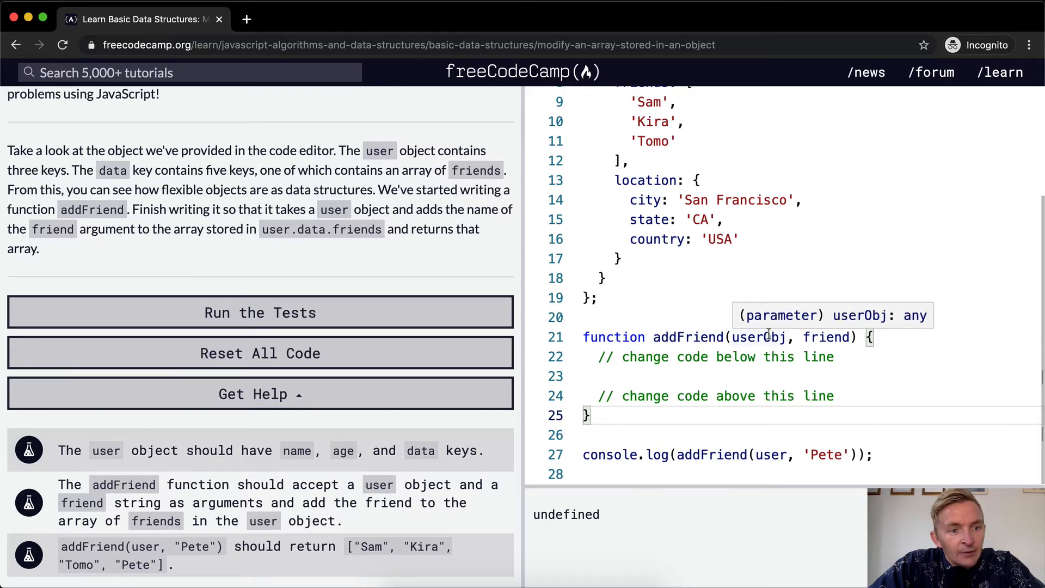
{"action": "mouse_move", "coordinate": [662, 280]}
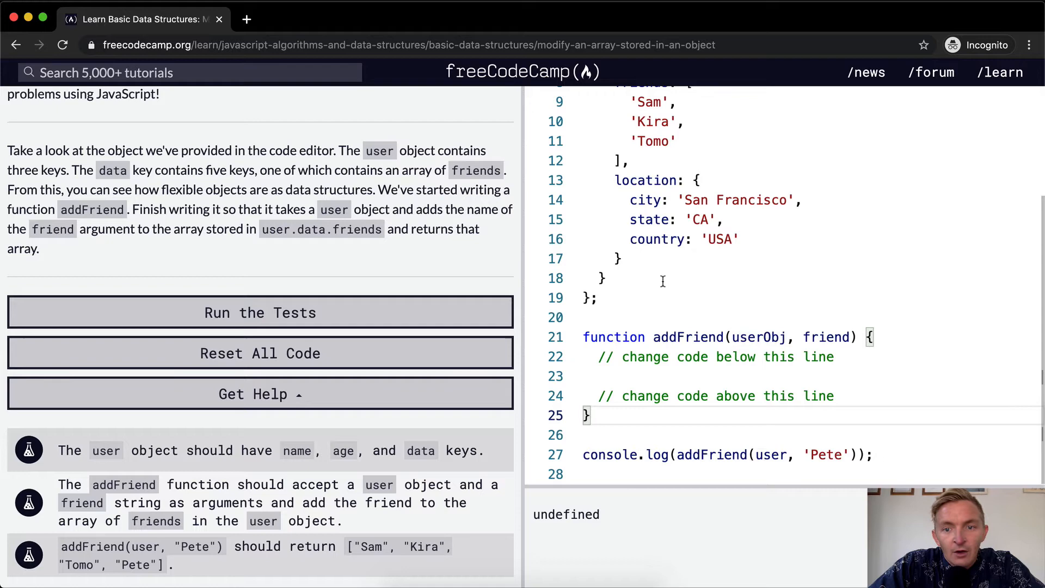
{"action": "scroll", "scroll_direction": "up", "scroll_amount": 3}
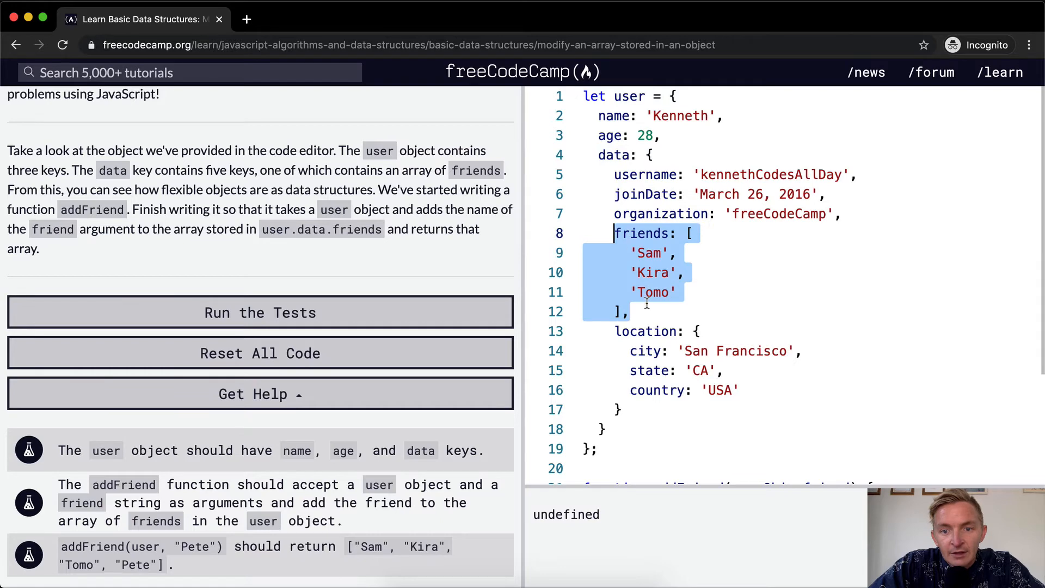
{"action": "left_click", "coordinate": [713, 291]}
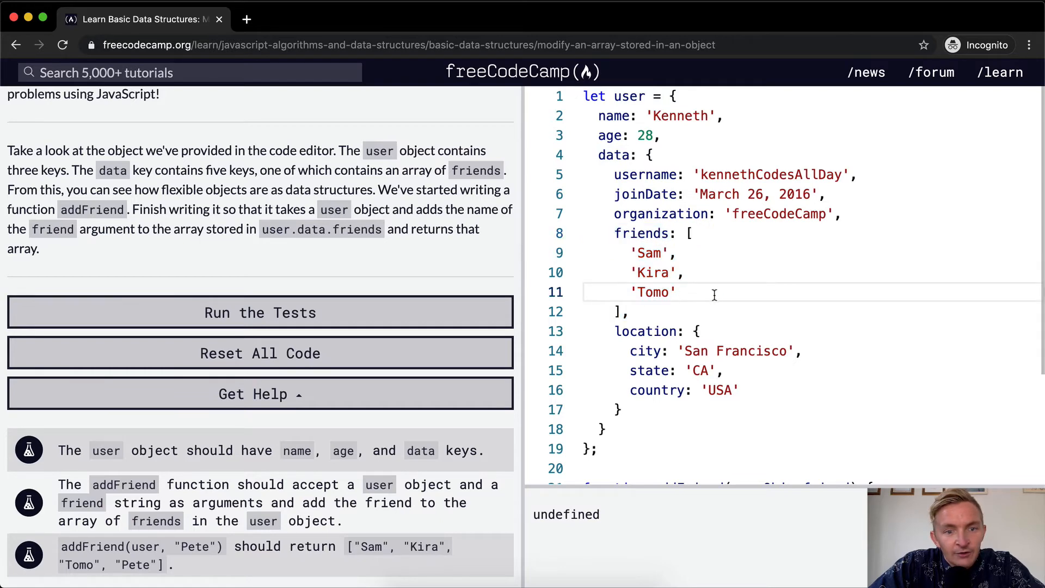
{"action": "scroll", "scroll_direction": "down", "scroll_amount": 3}
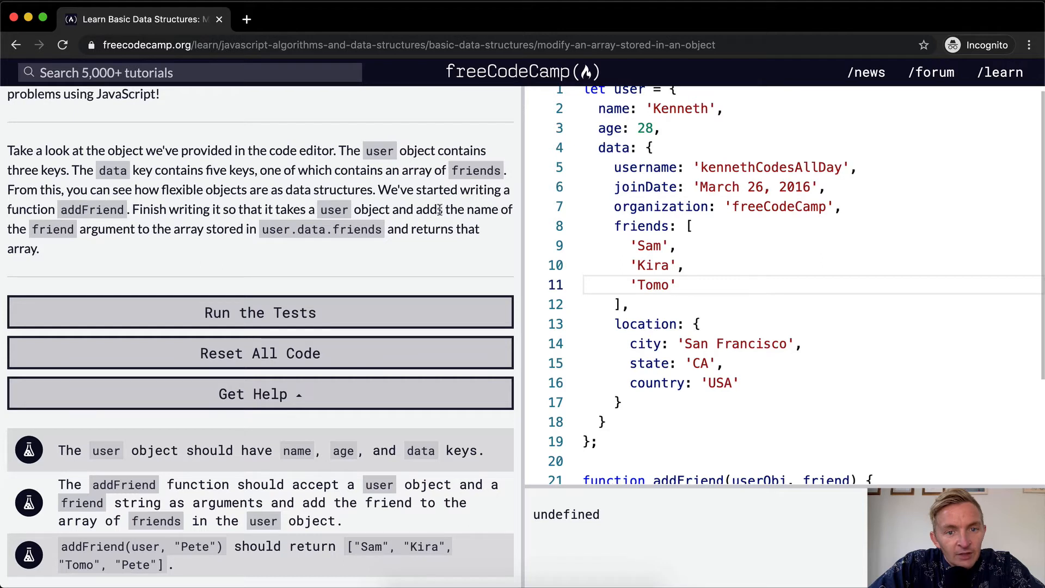
{"action": "mouse_move", "coordinate": [171, 242]}
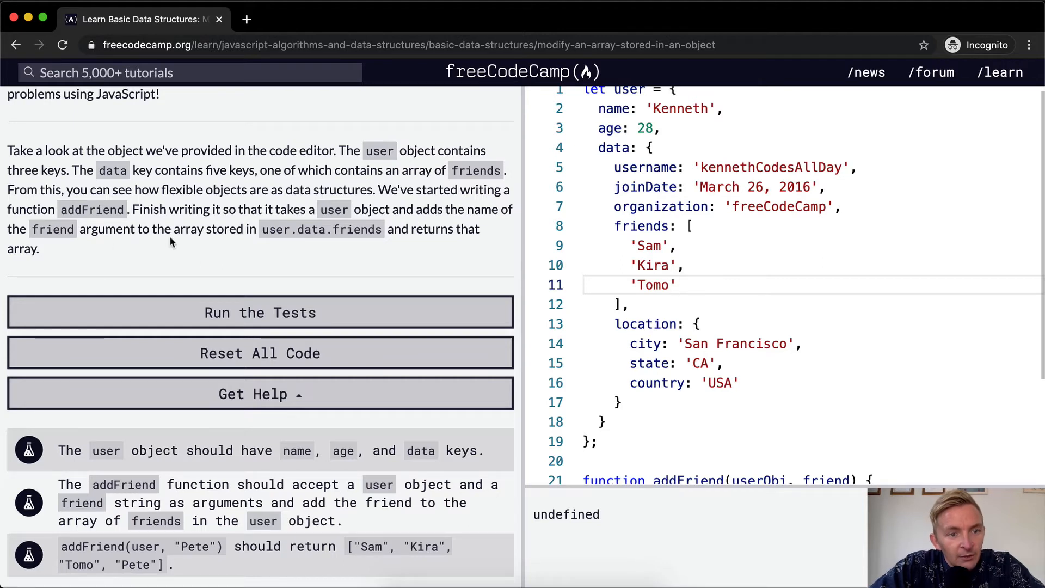
{"action": "mouse_move", "coordinate": [317, 245]}
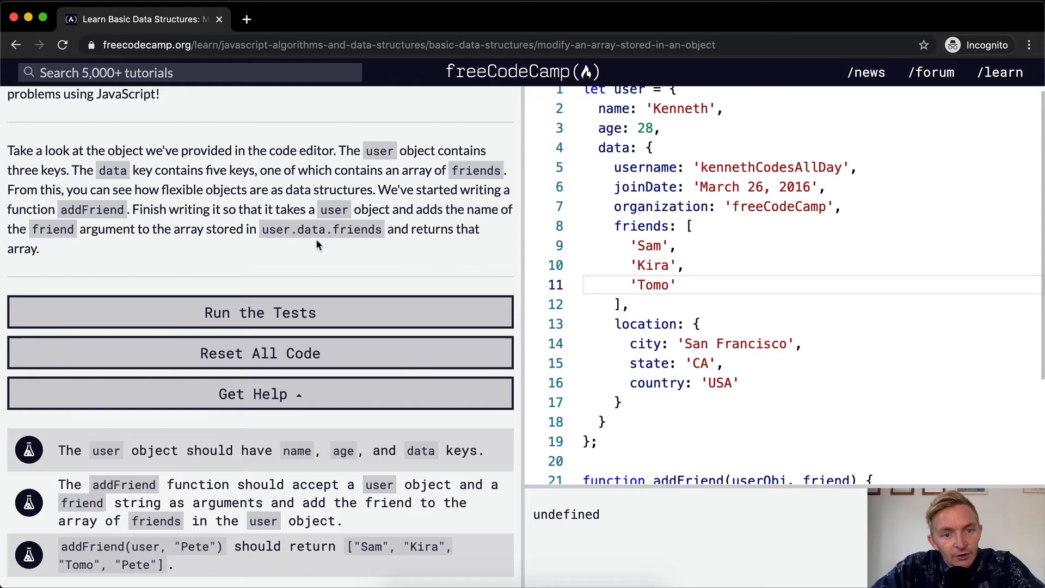
{"action": "mouse_move", "coordinate": [709, 269]}
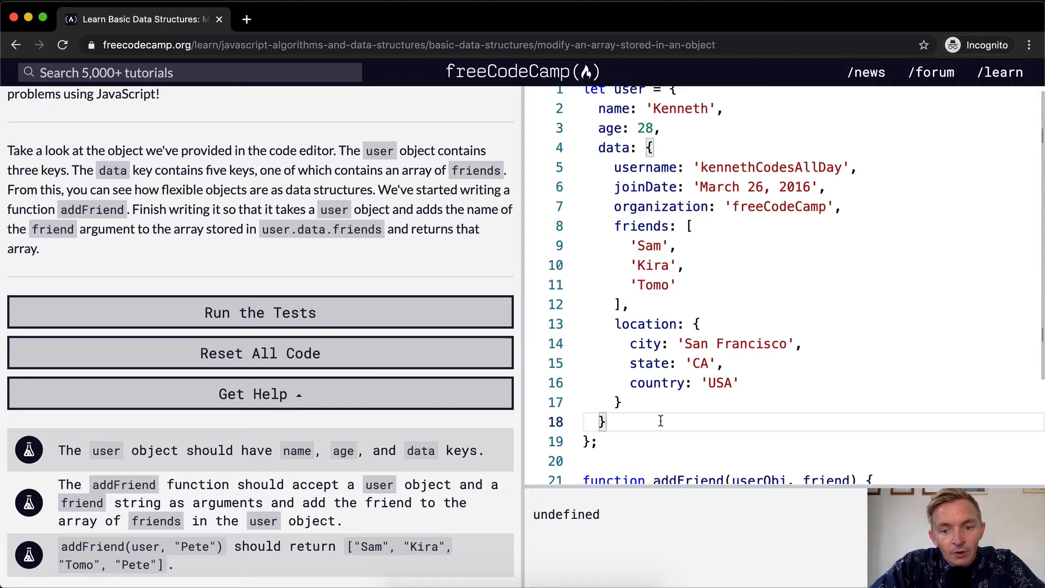
Step: Write 'return userObj.data.friends.push(friend);' inside addFriend, checking the userObj parameter name
{"action": "scroll", "scroll_direction": "down", "scroll_amount": 3}
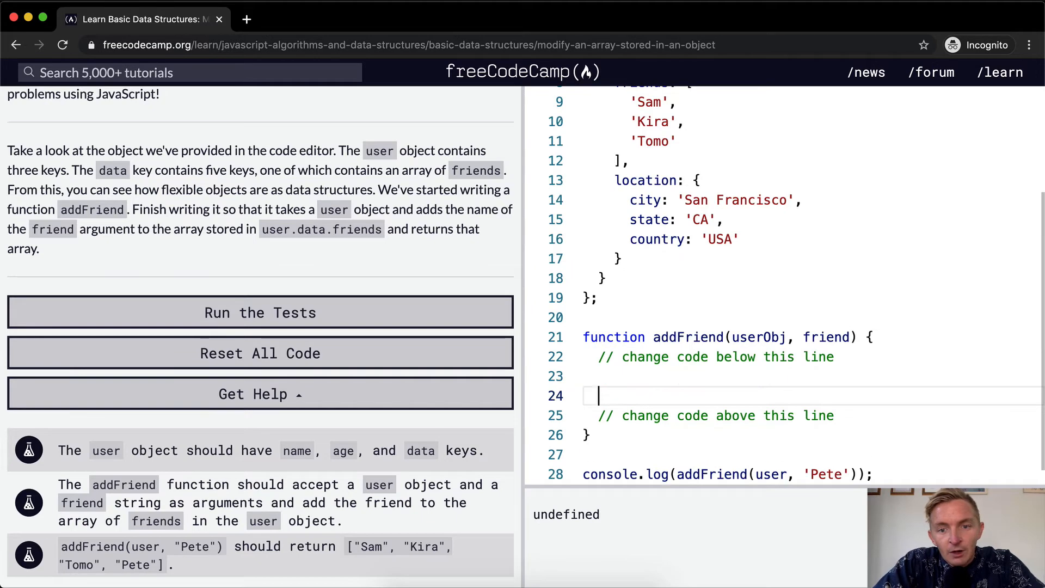
{"action": "type", "text": "return use"}
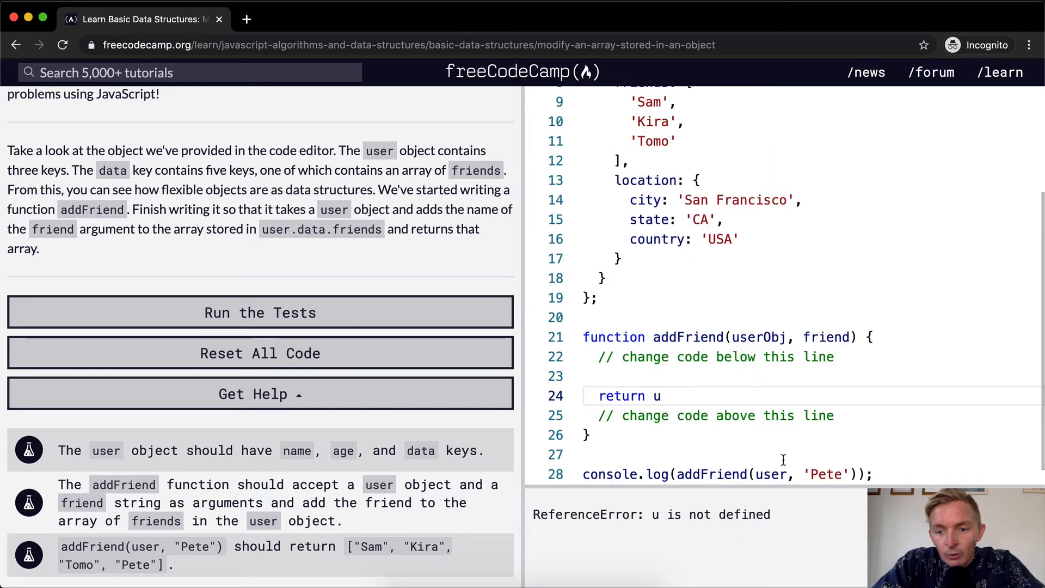
{"action": "double_click", "coordinate": [759, 337]}
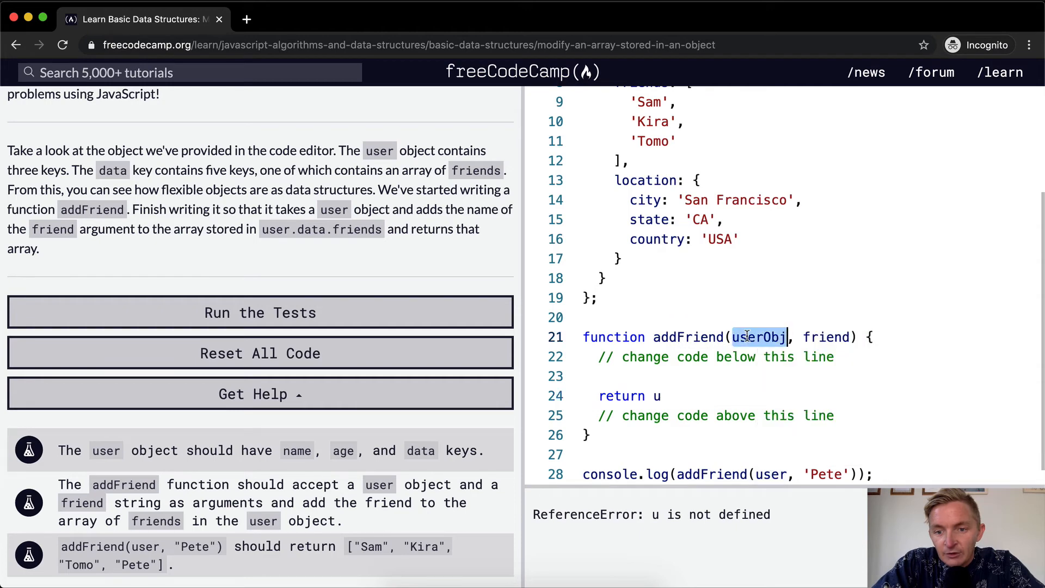
{"action": "key", "text": "Backspace"}
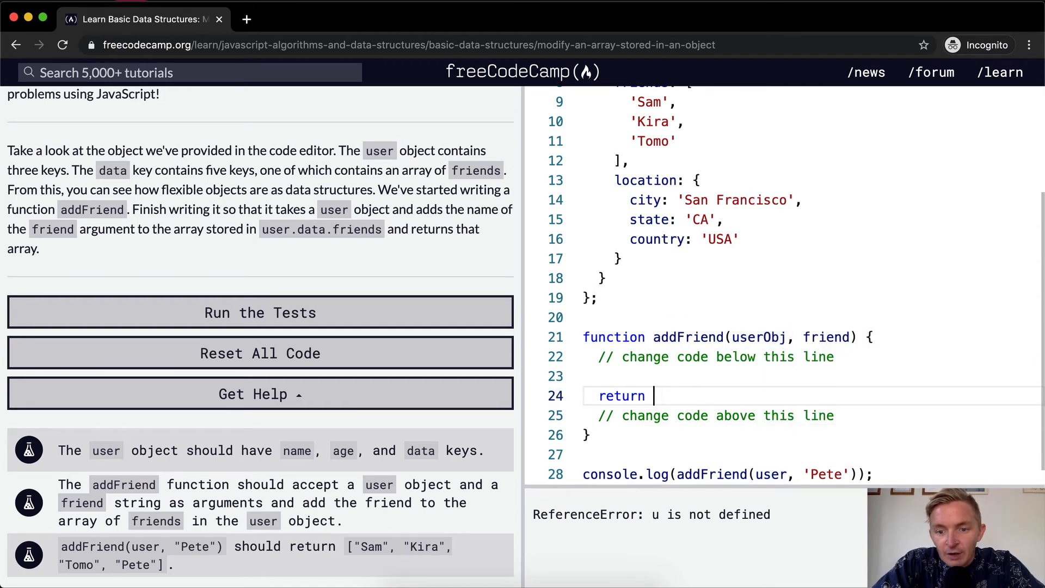
{"action": "type", "text": "userObj.data.friends"}
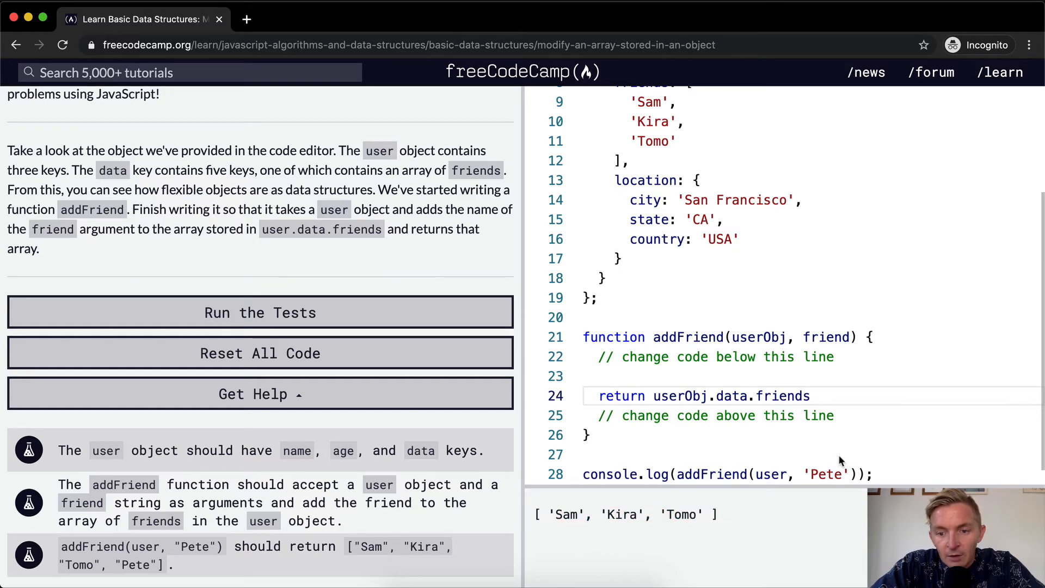
{"action": "type", "text": "."}
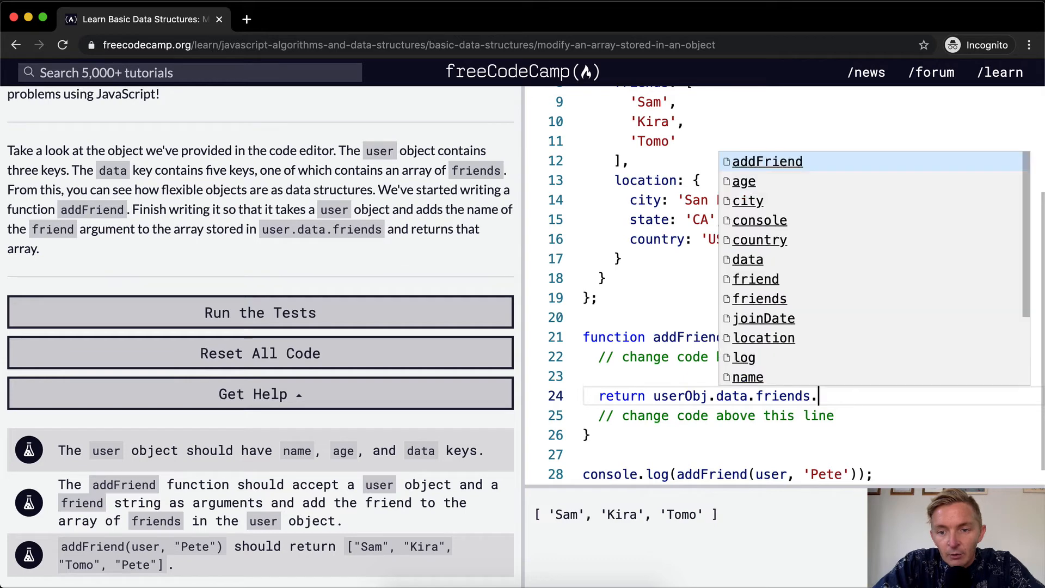
{"action": "type", "text": "pus"}
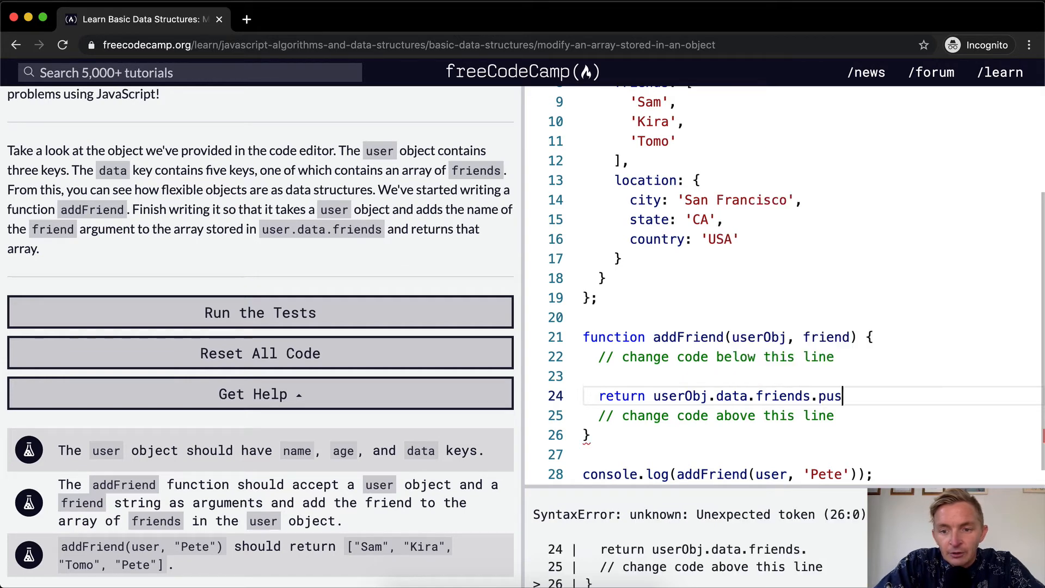
{"action": "type", "text": "h(friend);"}
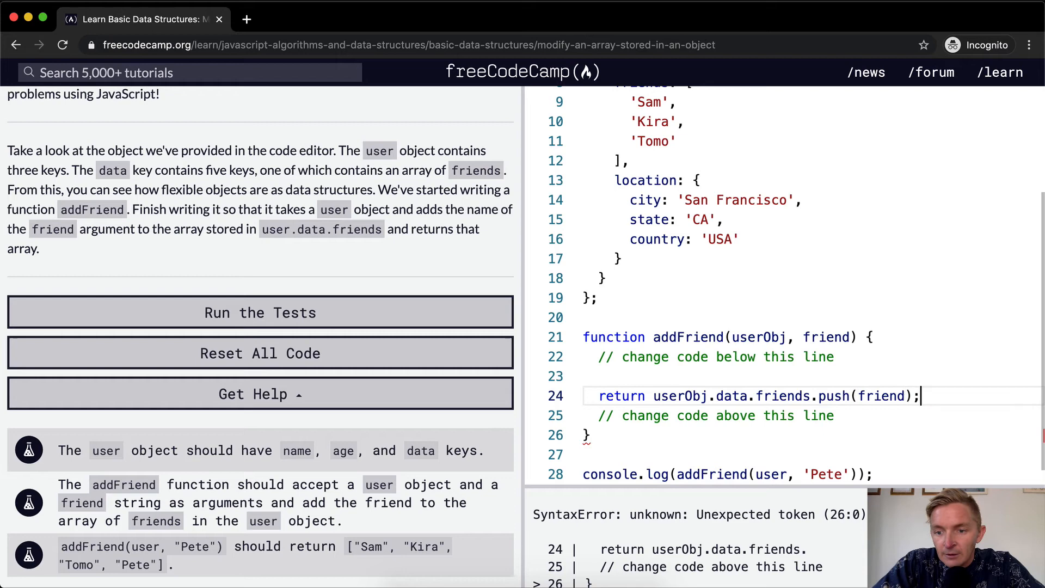
Step: Keep the push line and add 'return userObj.data.friends;' so the console shows Sam, Kira, Tomo, Pete
{"action": "left_click", "coordinate": [260, 312]}
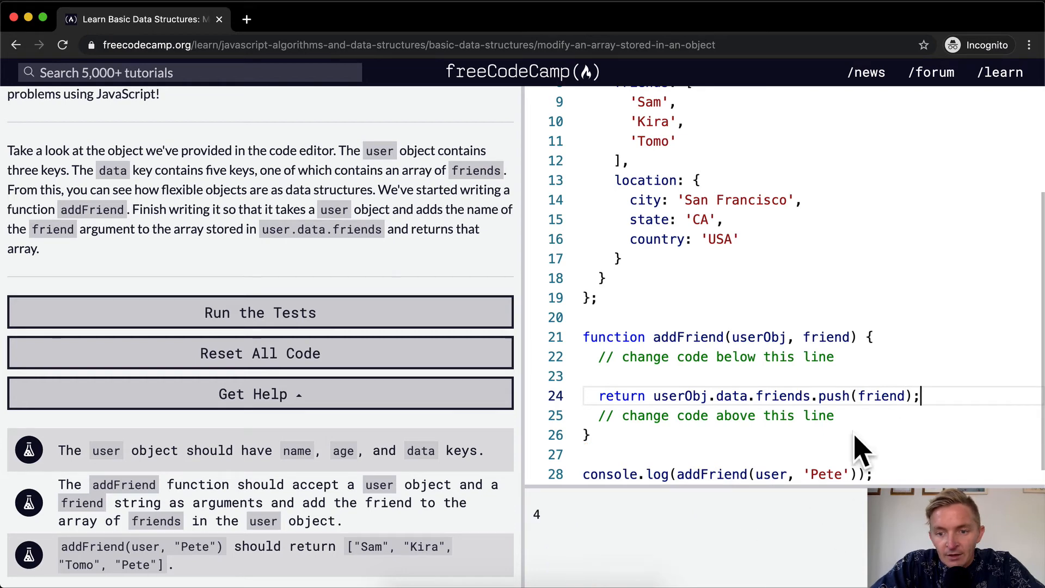
{"action": "mouse_move", "coordinate": [747, 412]}
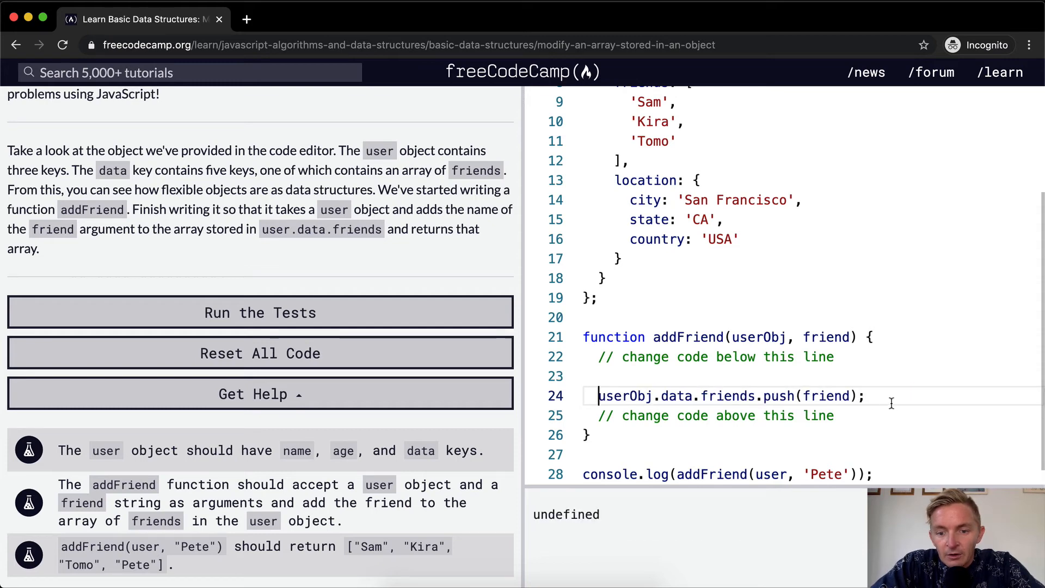
{"action": "type", "text": "return"}
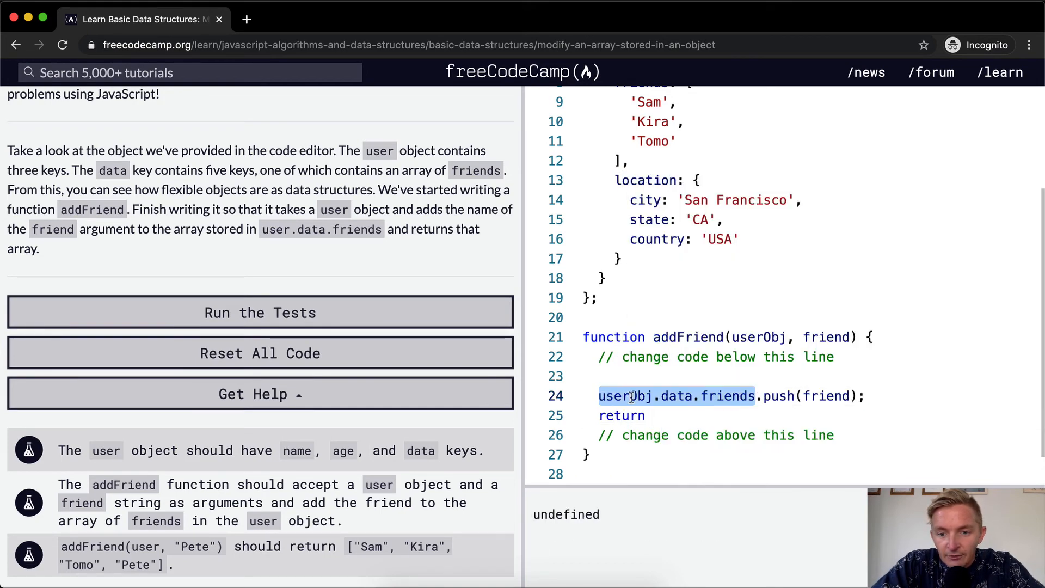
{"action": "type", "text": "userObj.data.friends"}
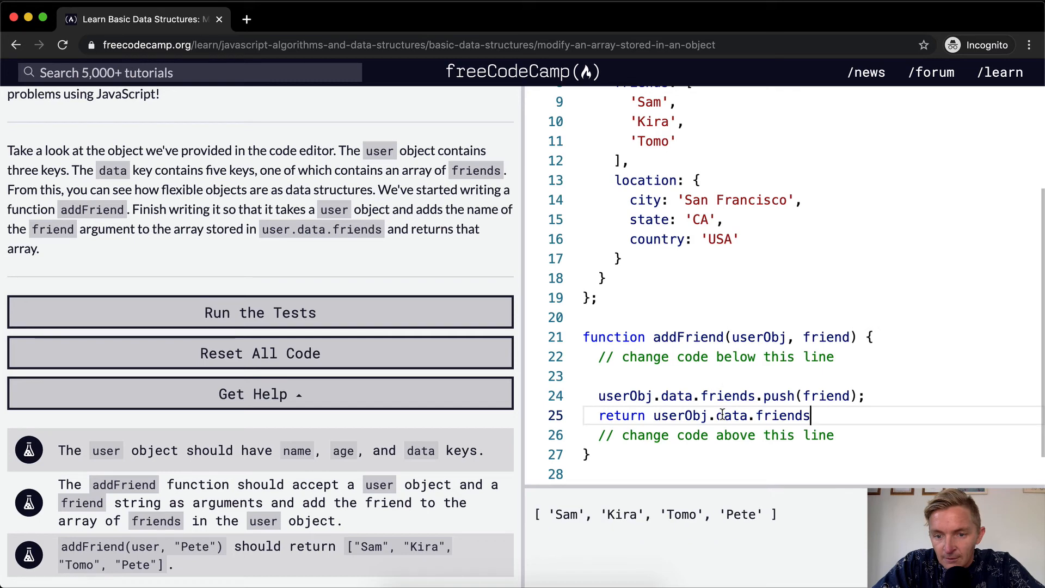
{"action": "type", "text": ";"}
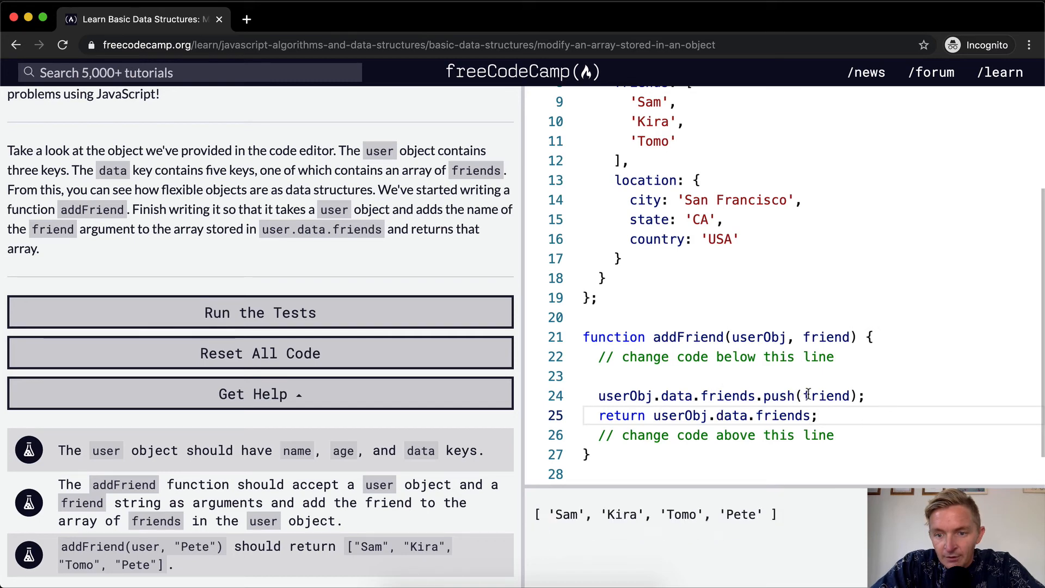
{"action": "scroll", "scroll_direction": "down", "scroll_amount": 3}
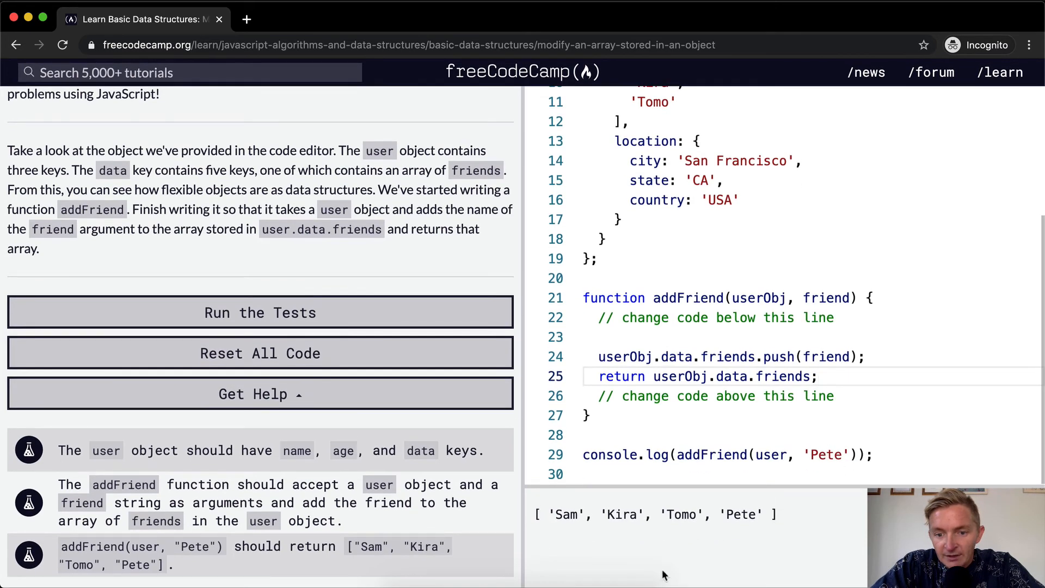
{"action": "mouse_move", "coordinate": [786, 515]}
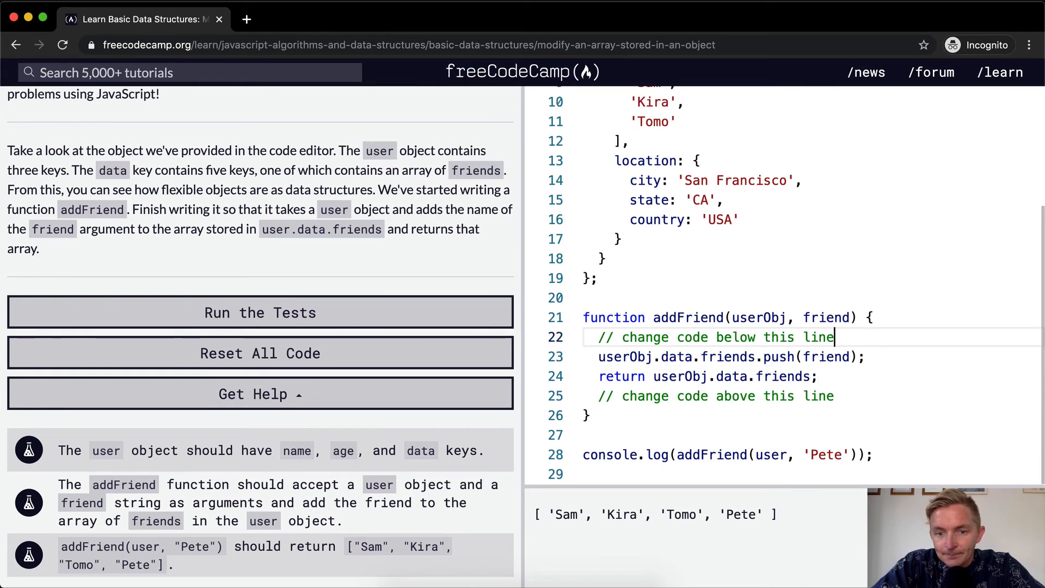
Step: Add console.log(user) and run the tests so all pass with the completion message
{"action": "left_click", "coordinate": [873, 455]}
{"action": "type", "text": "console.log("}
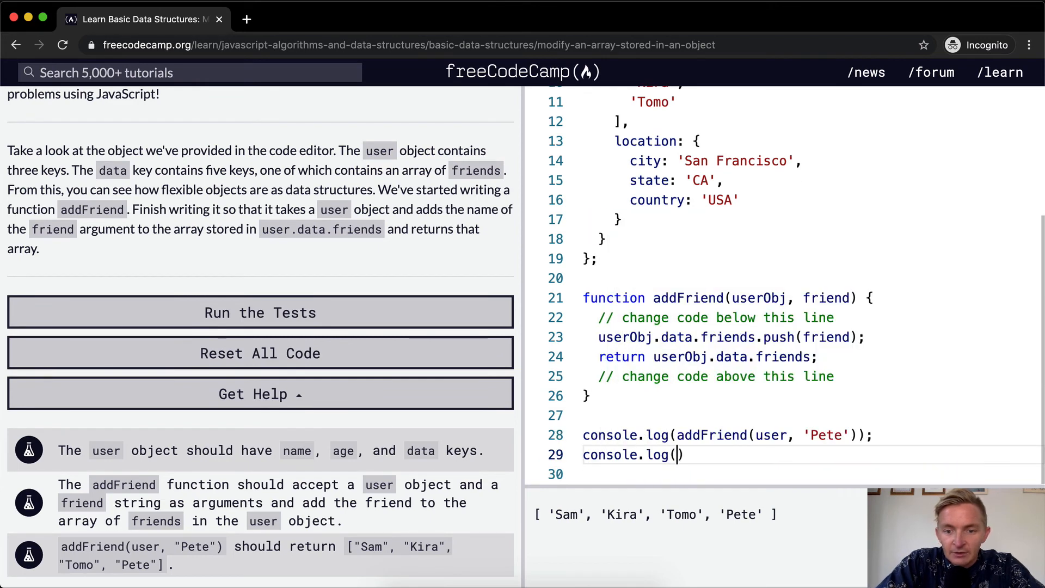
{"action": "type", "text": "user"}
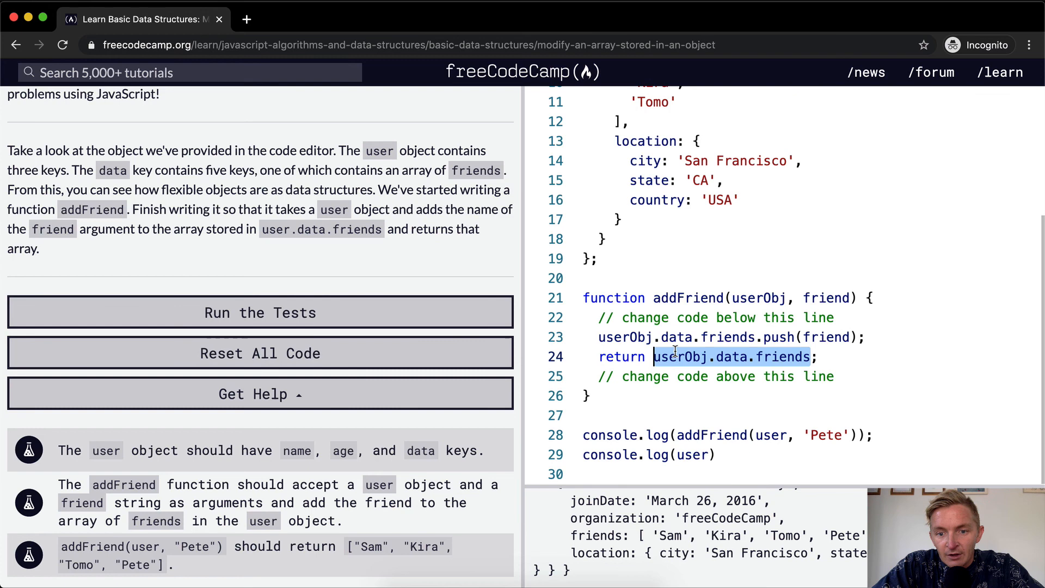
{"action": "left_click", "coordinate": [259, 312]}
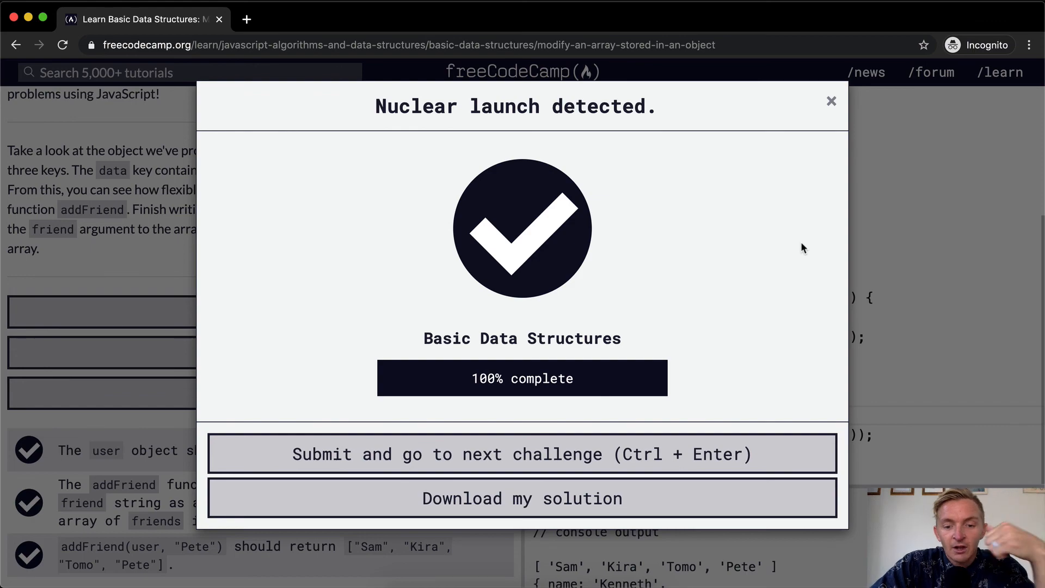
{"action": "mouse_move", "coordinate": [712, 423]}
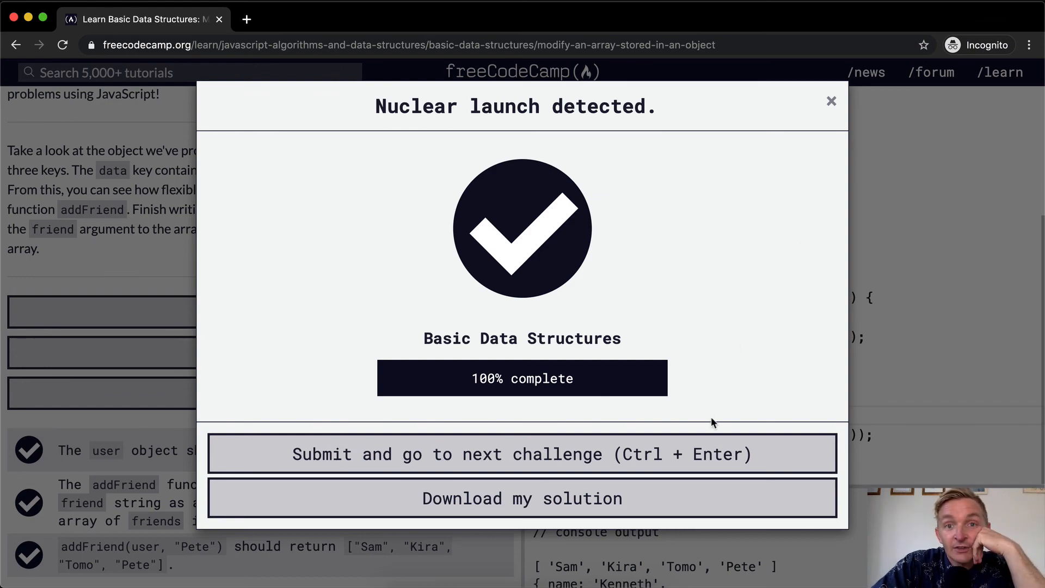